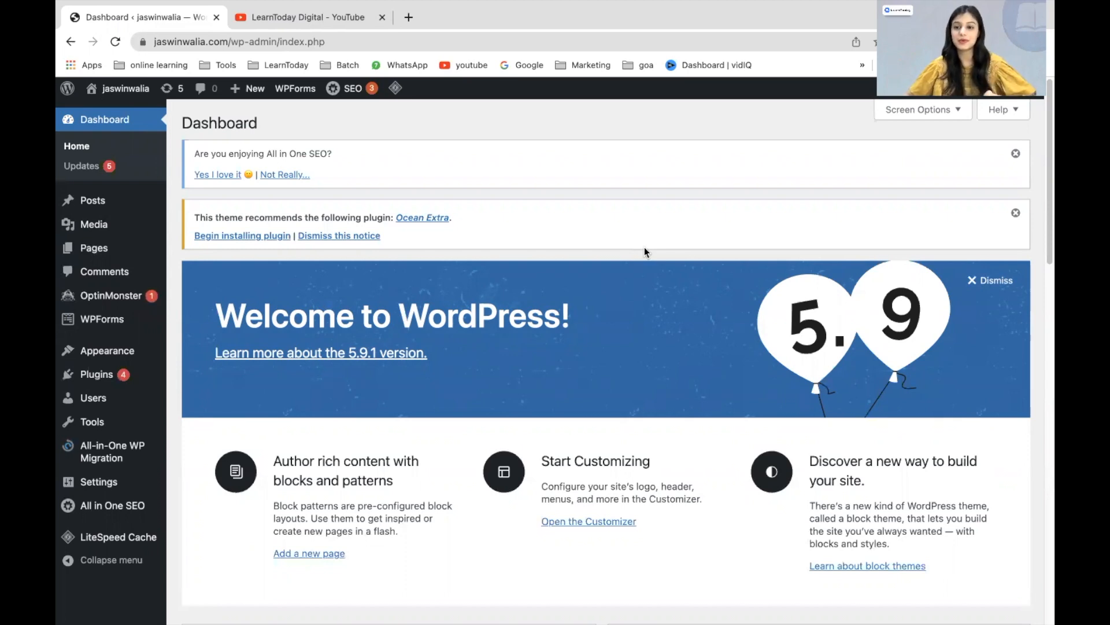
mouse_move(202, 375)
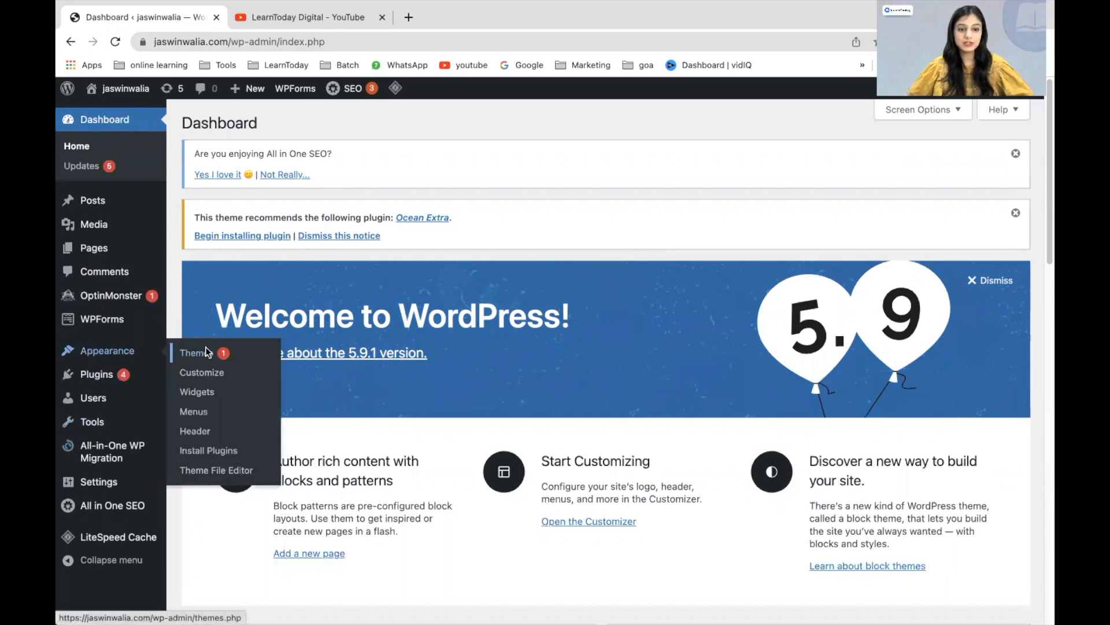
mouse_move(107, 360)
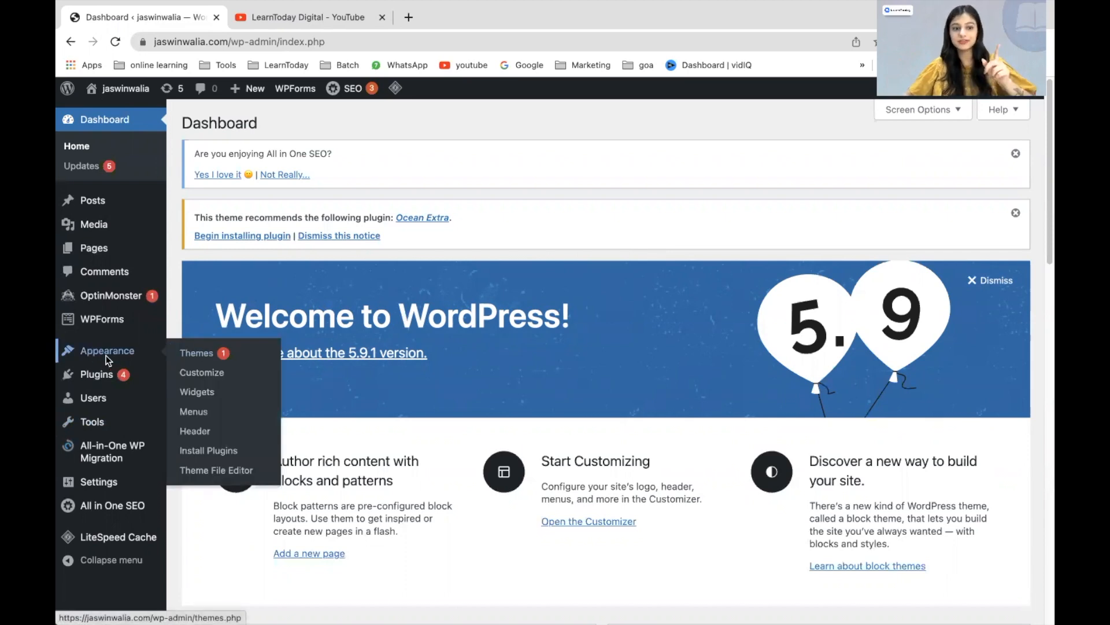
mouse_move(245, 363)
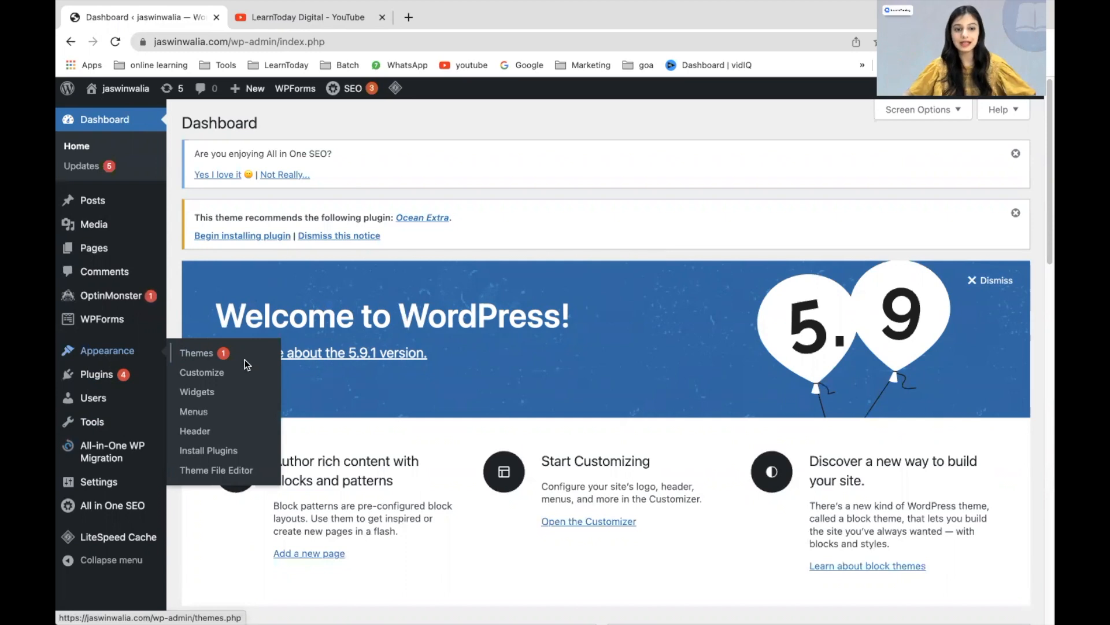
mouse_move(193, 411)
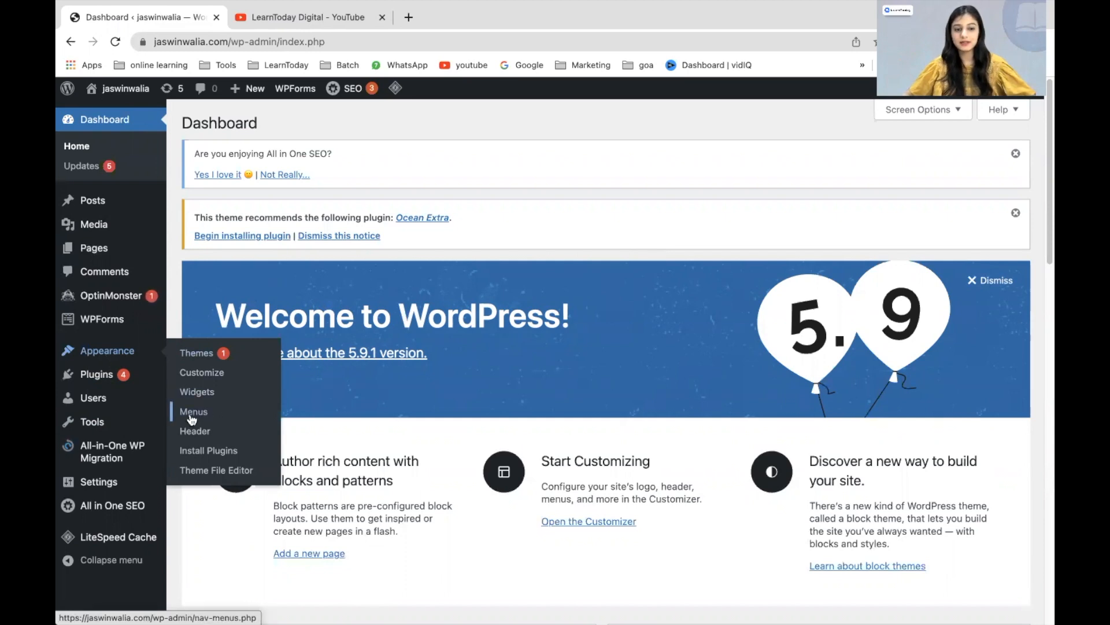
Step: Choose Menus under Appearance from the WordPress dashboard
click(193, 411)
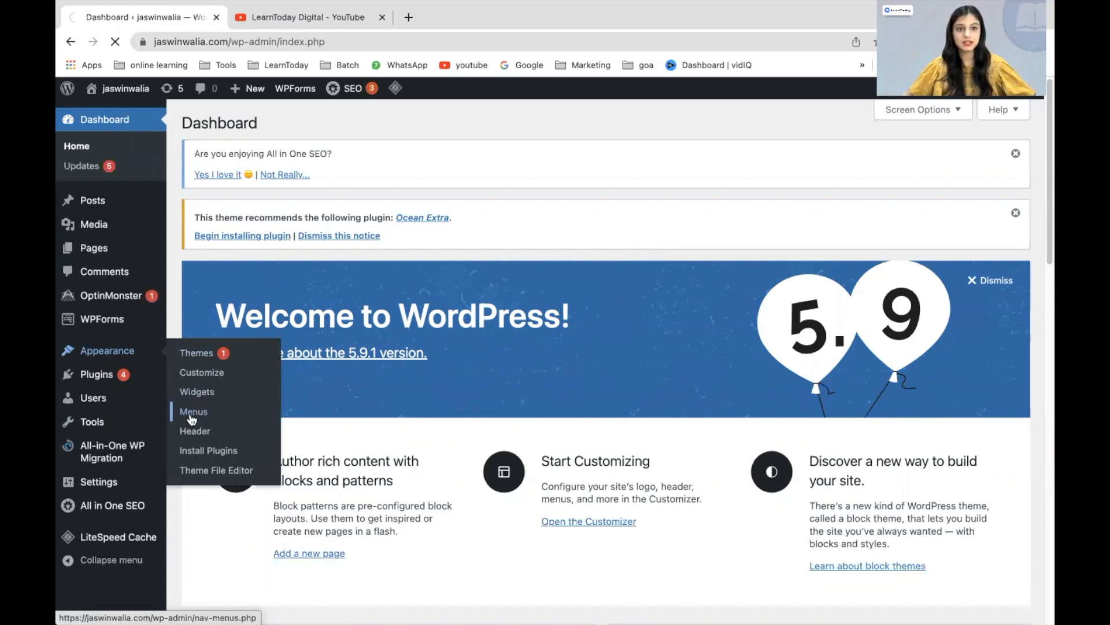
Step: Load the Menus page with the Primary menu ready for editing
click(193, 411)
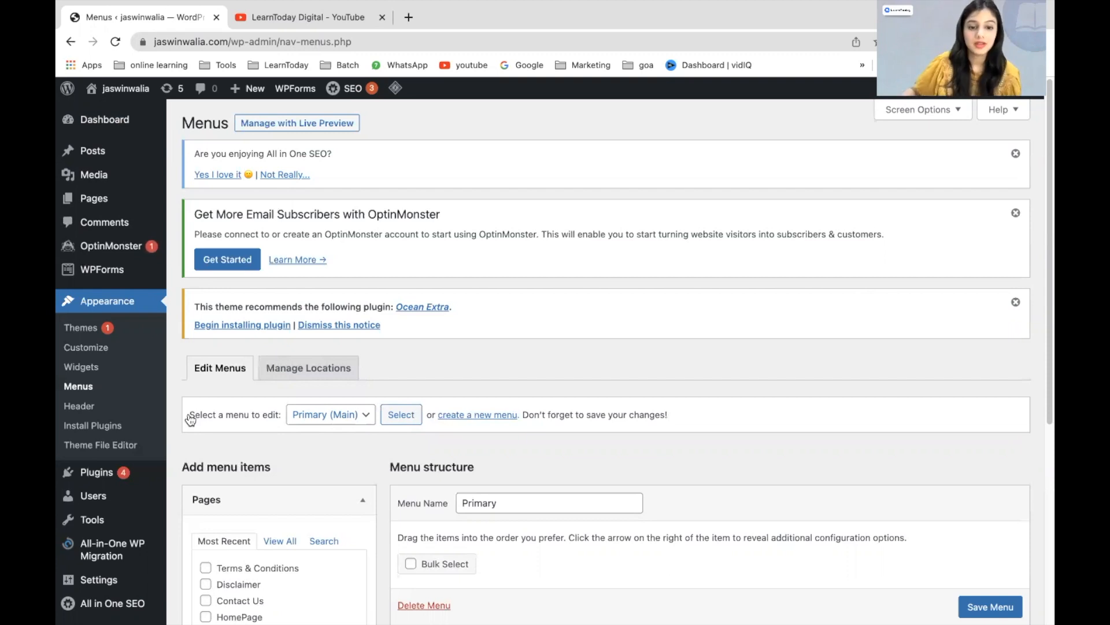
mouse_move(344, 418)
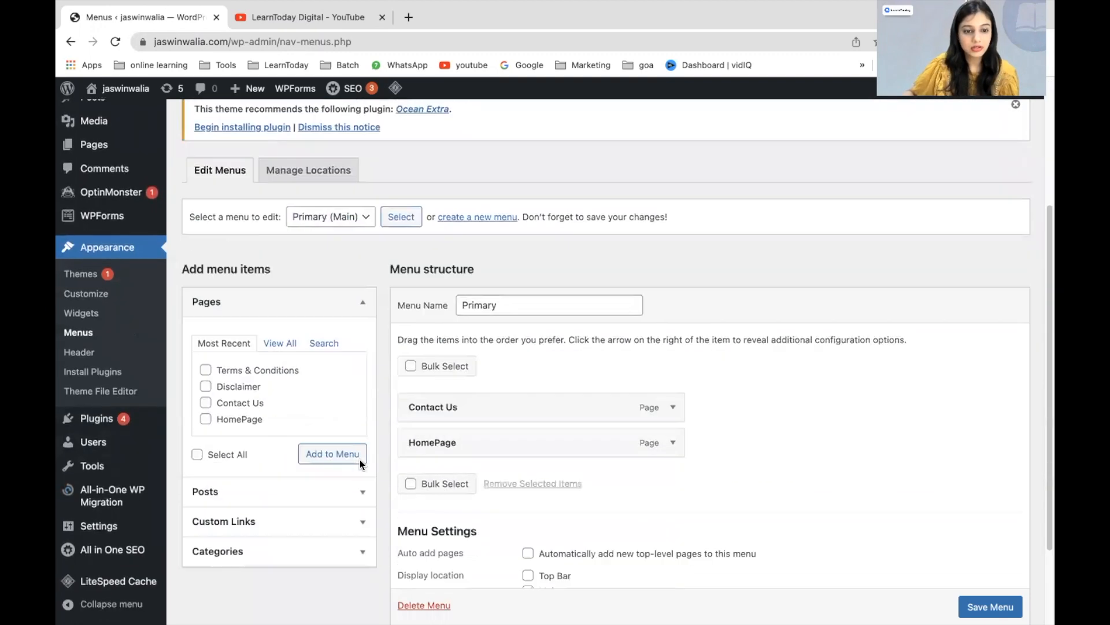
mouse_move(225, 310)
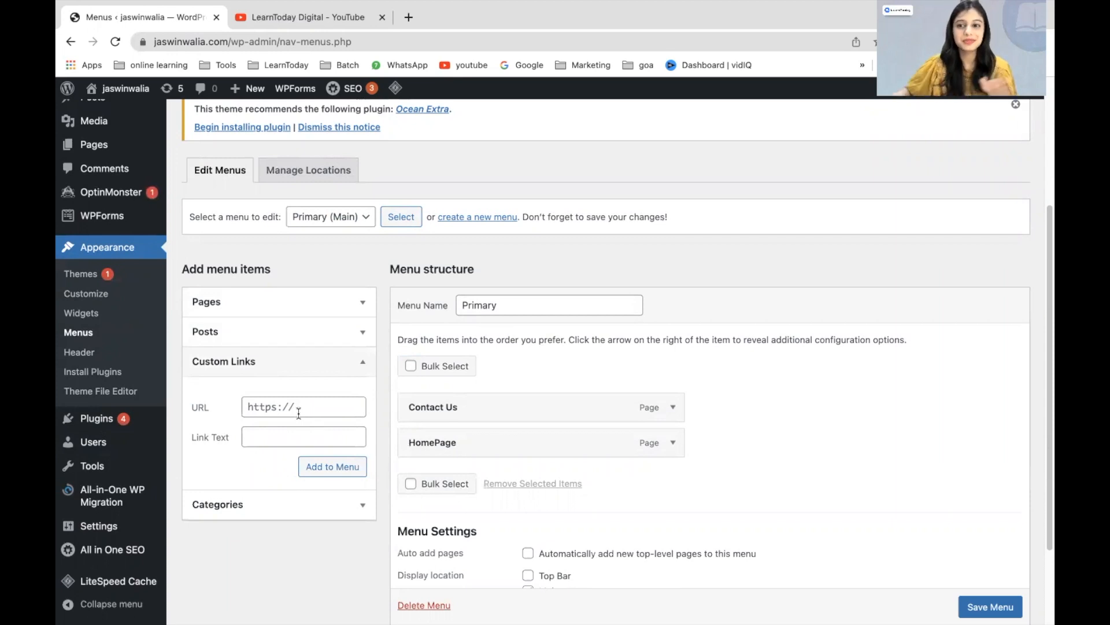
Step: Add a custom link to the YouTube channel labelled 'Our Youtube Channel' to the Primary menu
click(303, 406)
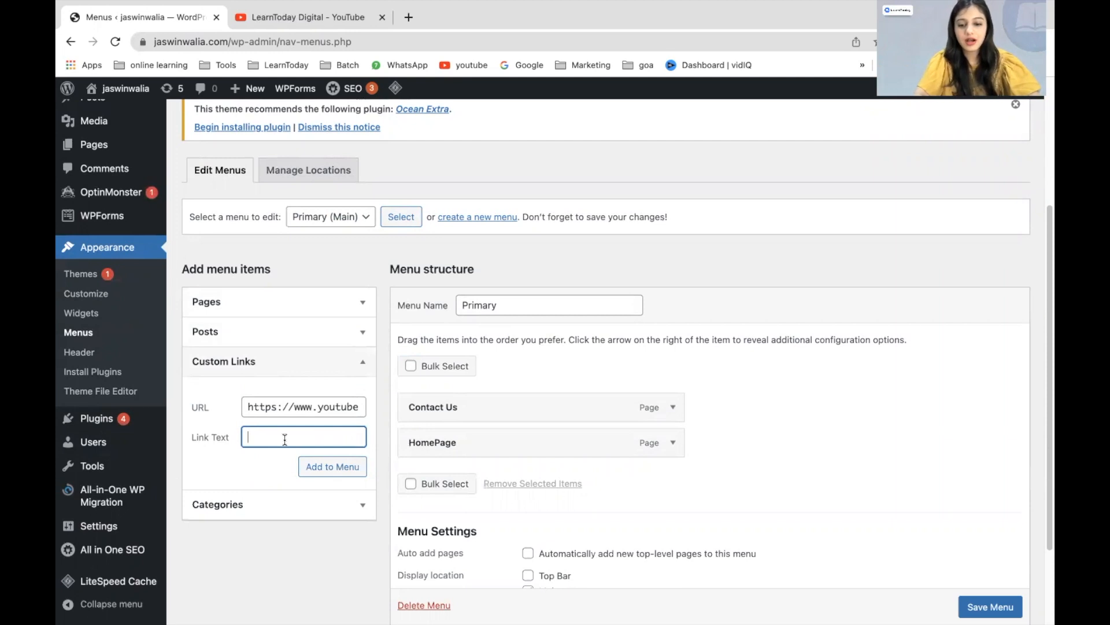
text(Our Youtube Channel)
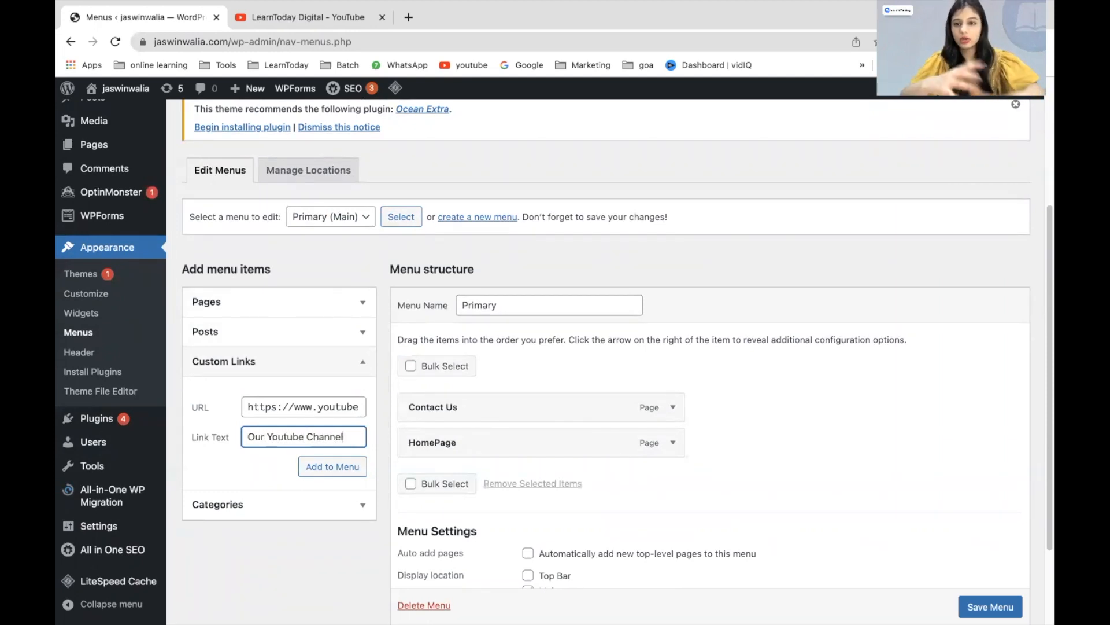
click(332, 467)
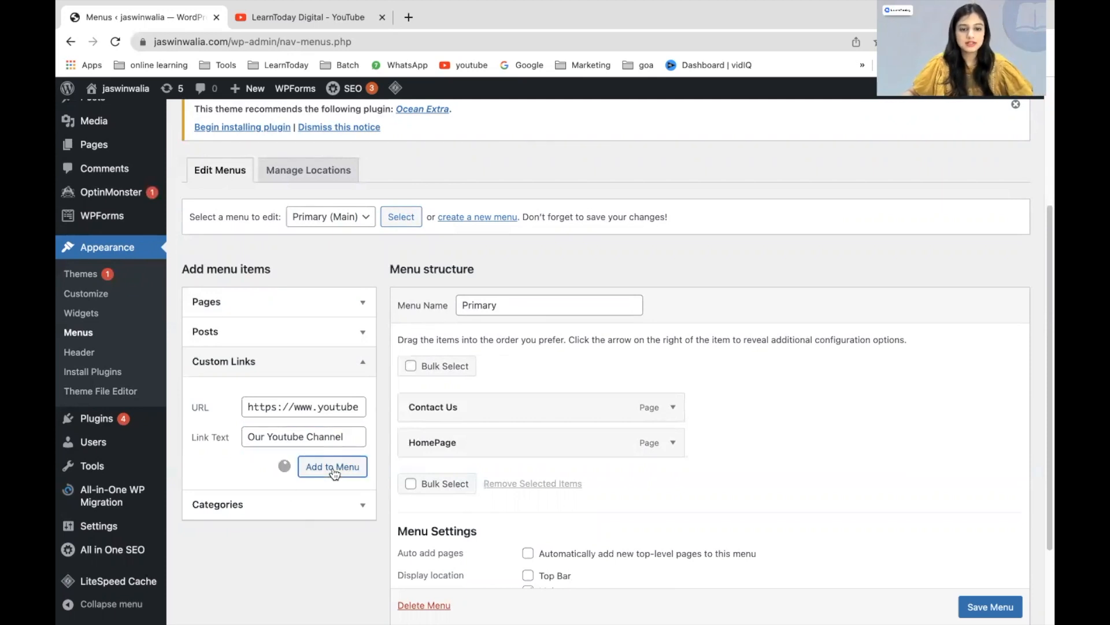
click(332, 466)
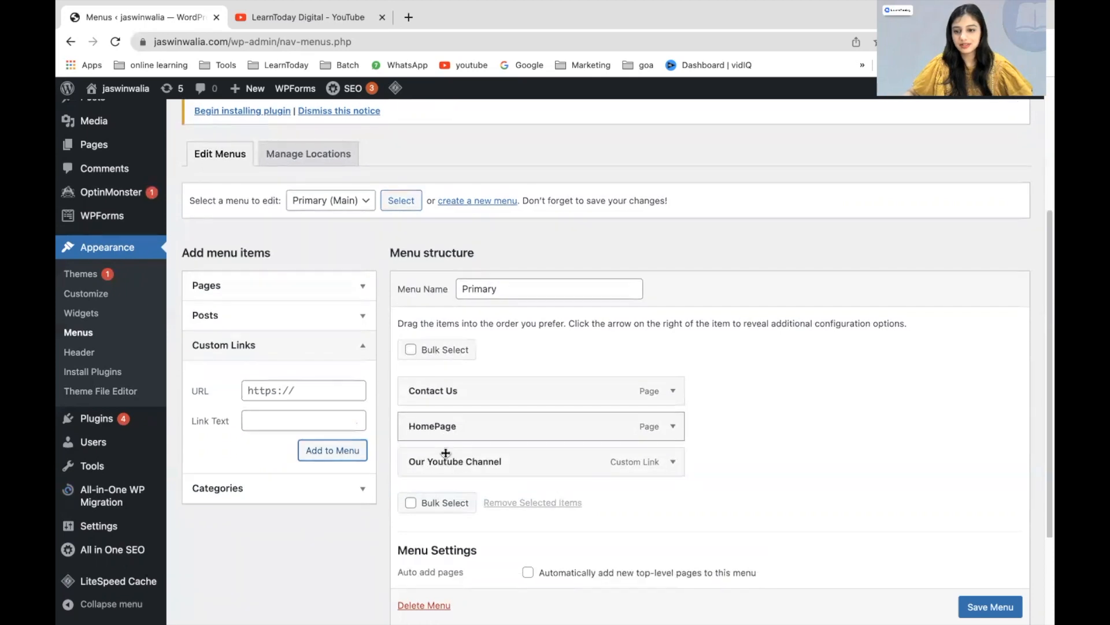
Step: Save the Primary menu and check for the 'Primary has been updated' notice
click(990, 547)
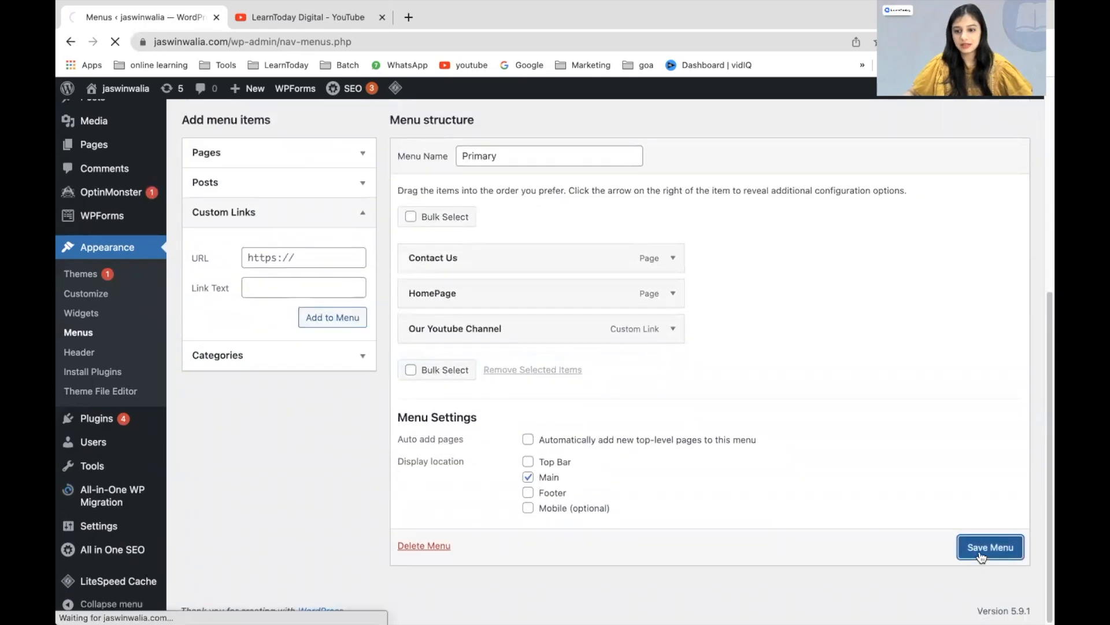
click(990, 546)
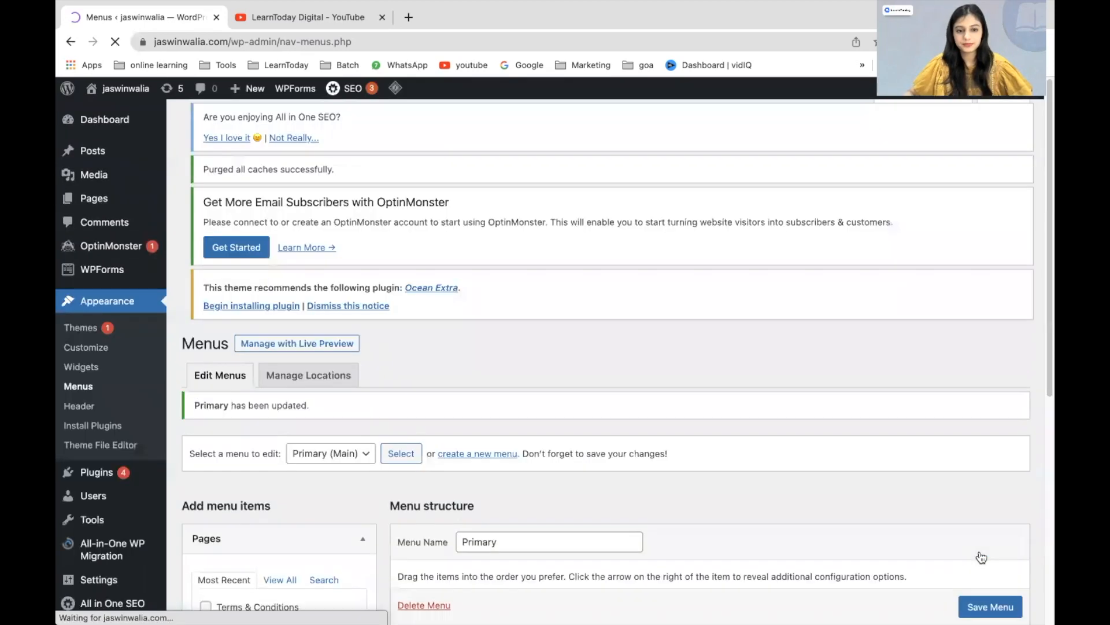
scroll(up, 3)
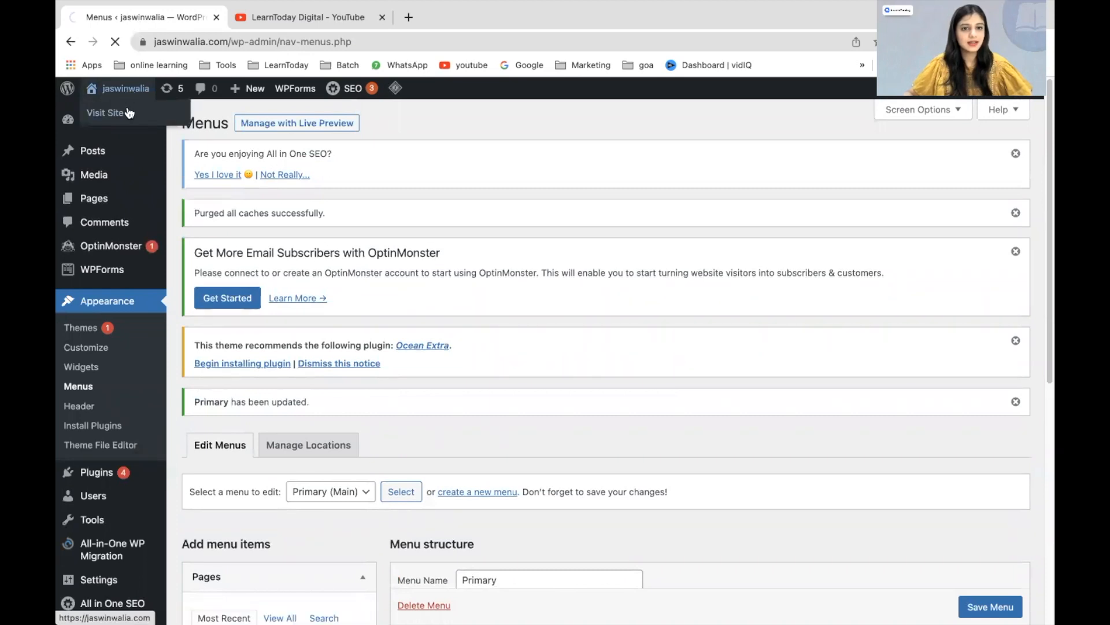
Step: Visit the live site and follow the Our Youtube Channel header link to YouTube
click(104, 113)
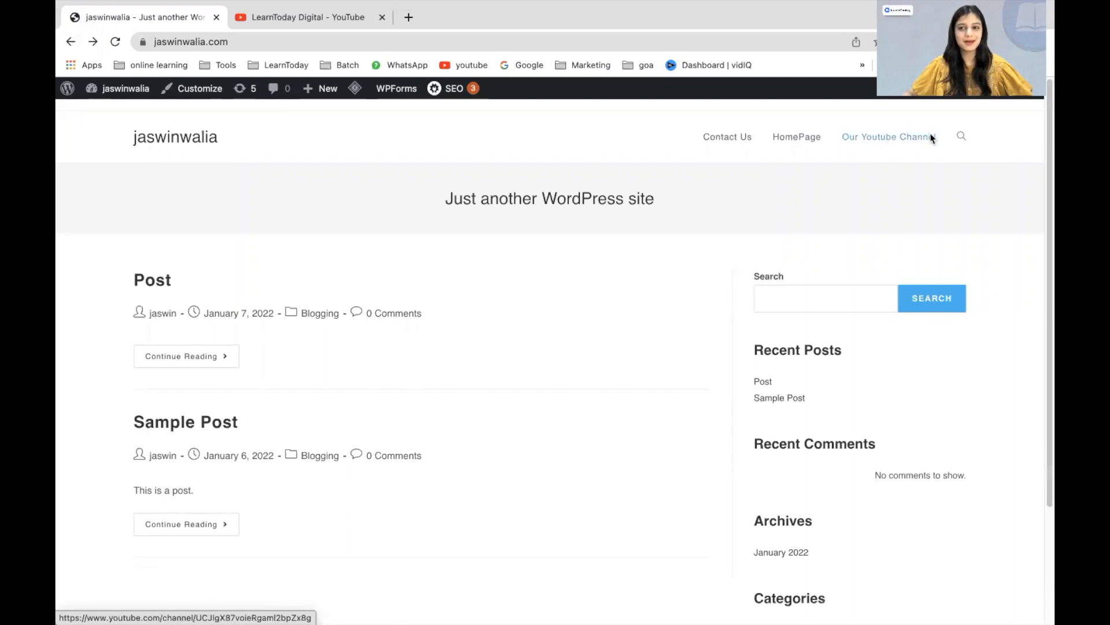
mouse_move(888, 137)
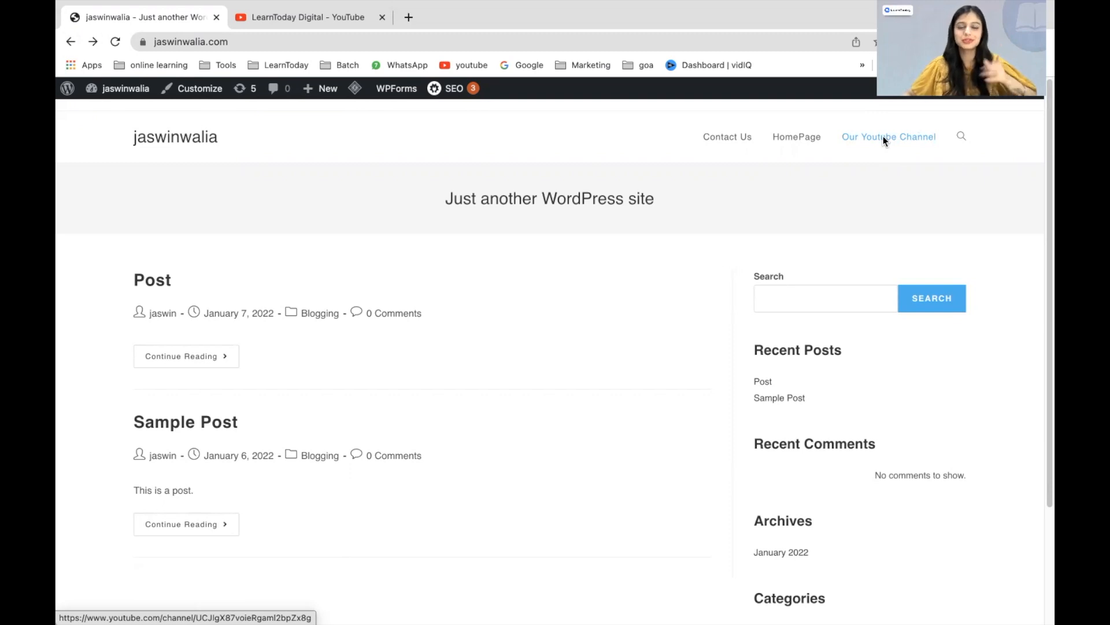
click(888, 137)
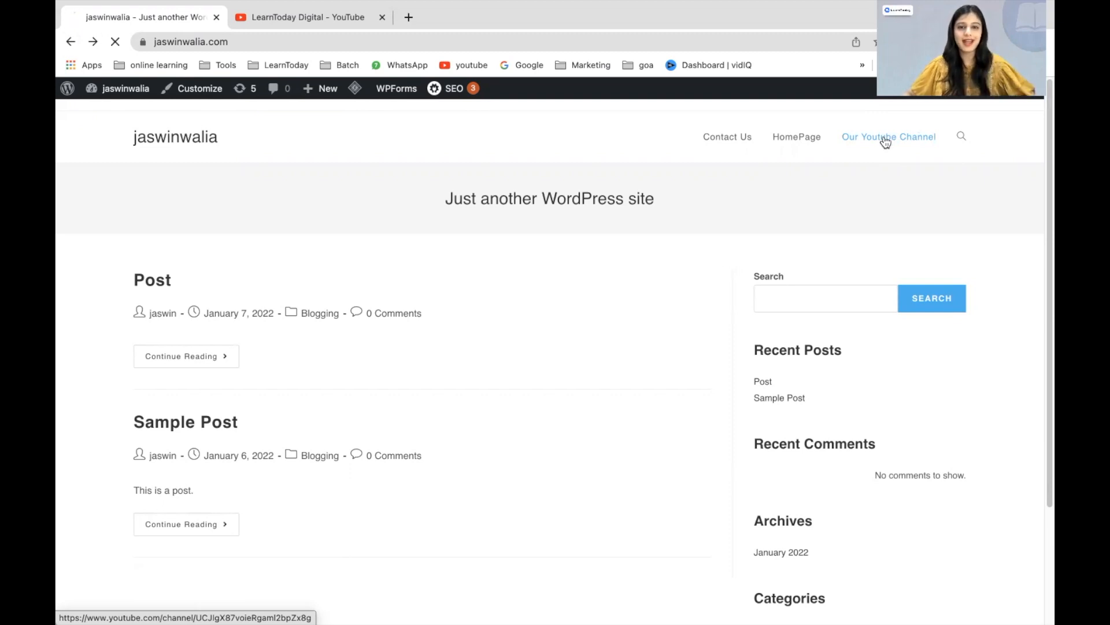
click(889, 137)
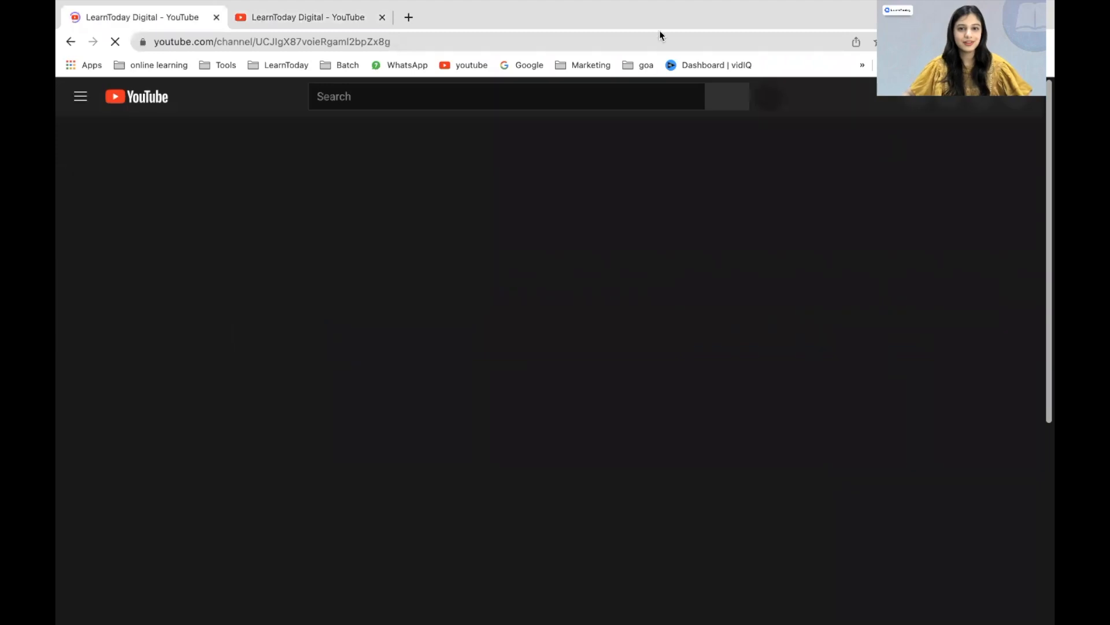